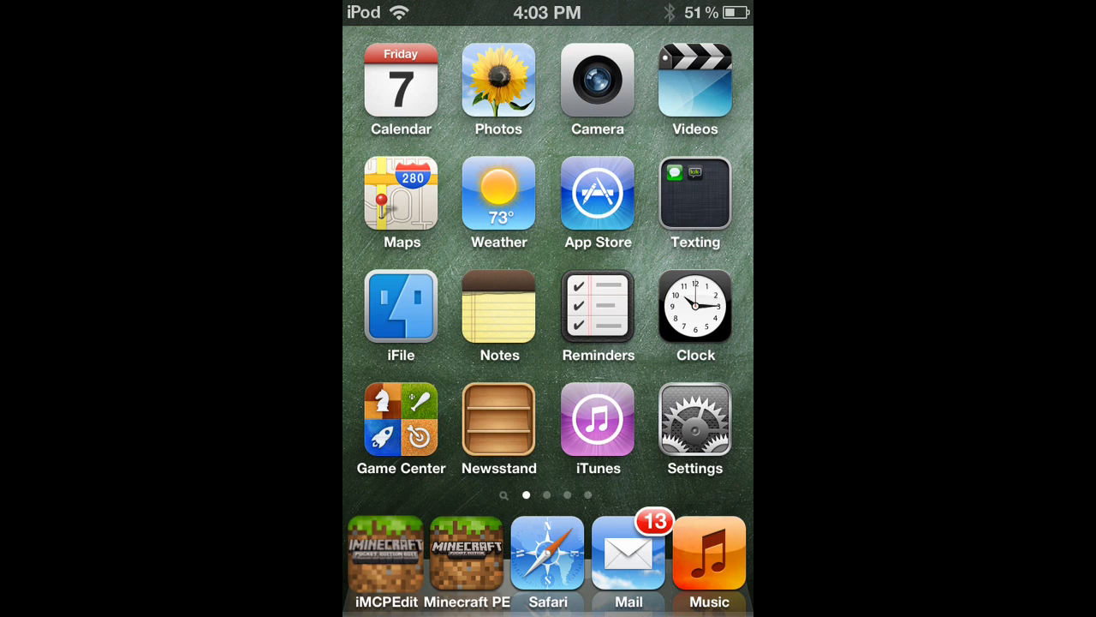
Launch iFile from the iOS Home Screen to show the root folder listing.
click(401, 304)
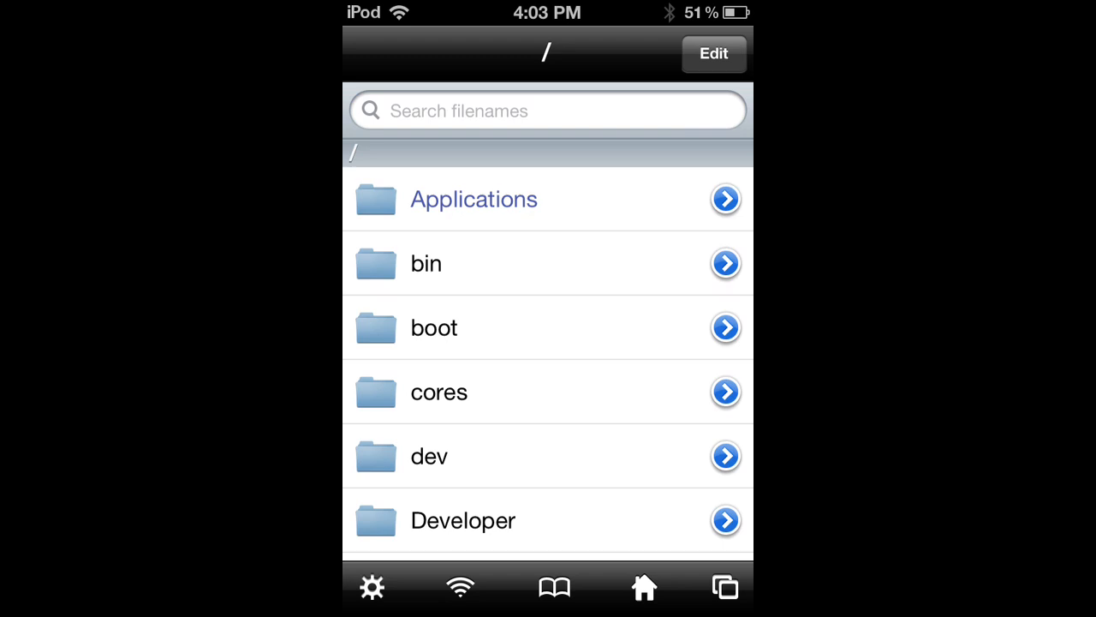
Browse into var > mobile > Applications and scroll toward Minecraft Skin Creator's folder.
scroll(down, 3)
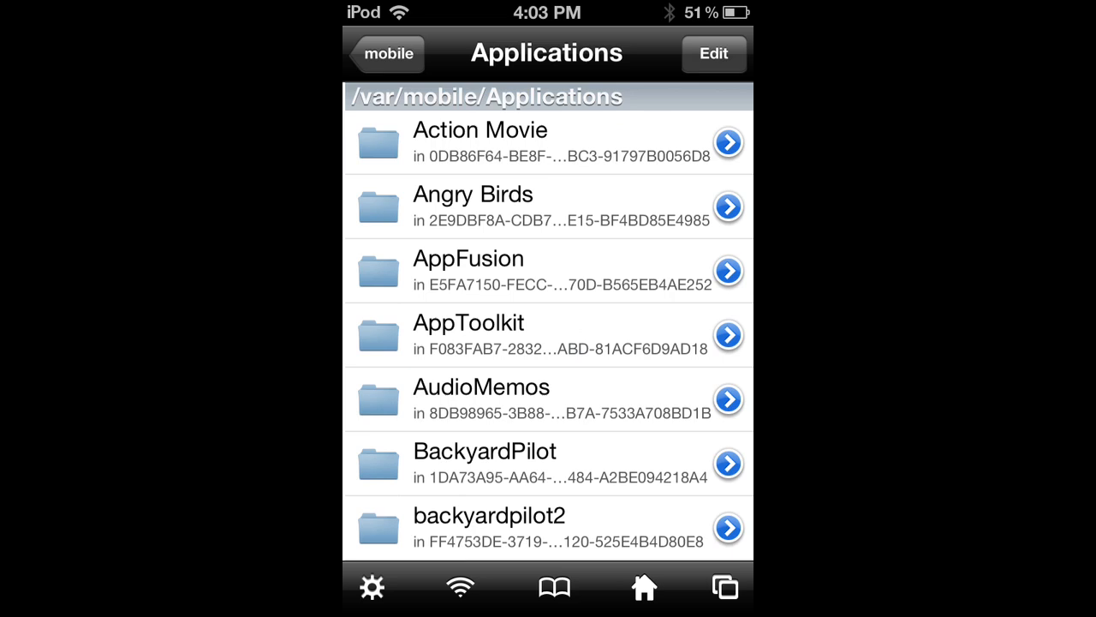
click(385, 53)
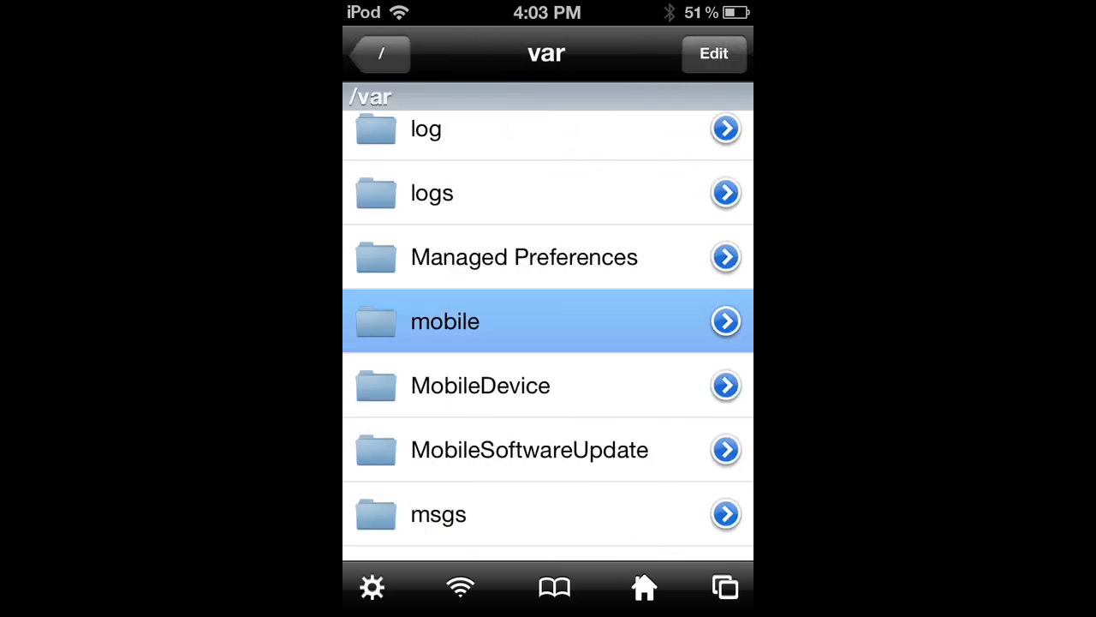
scroll(down, 3)
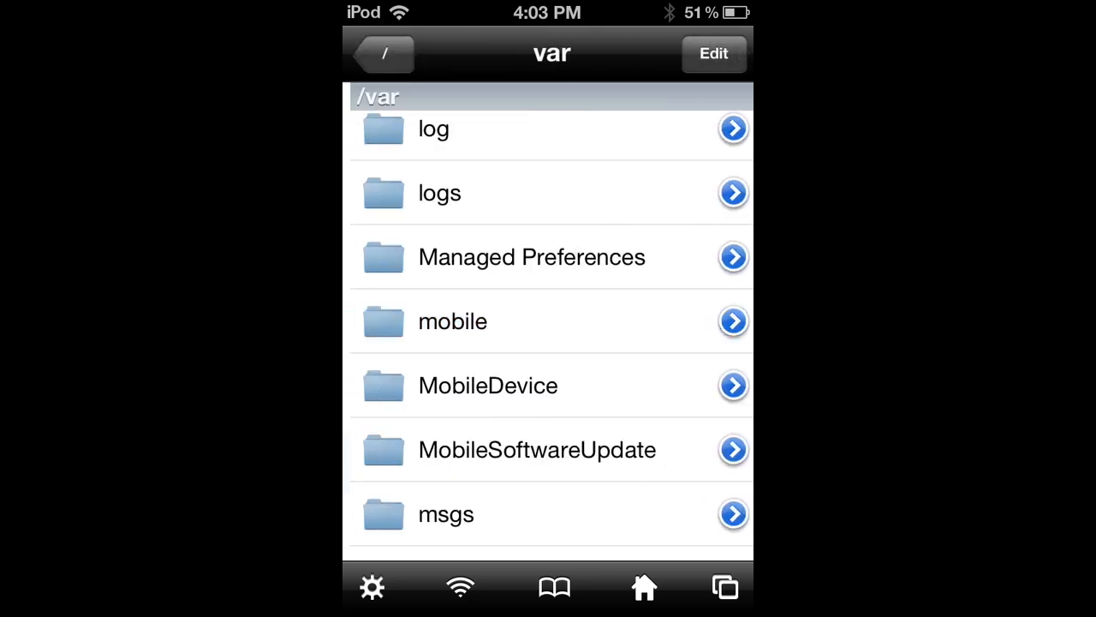
click(381, 53)
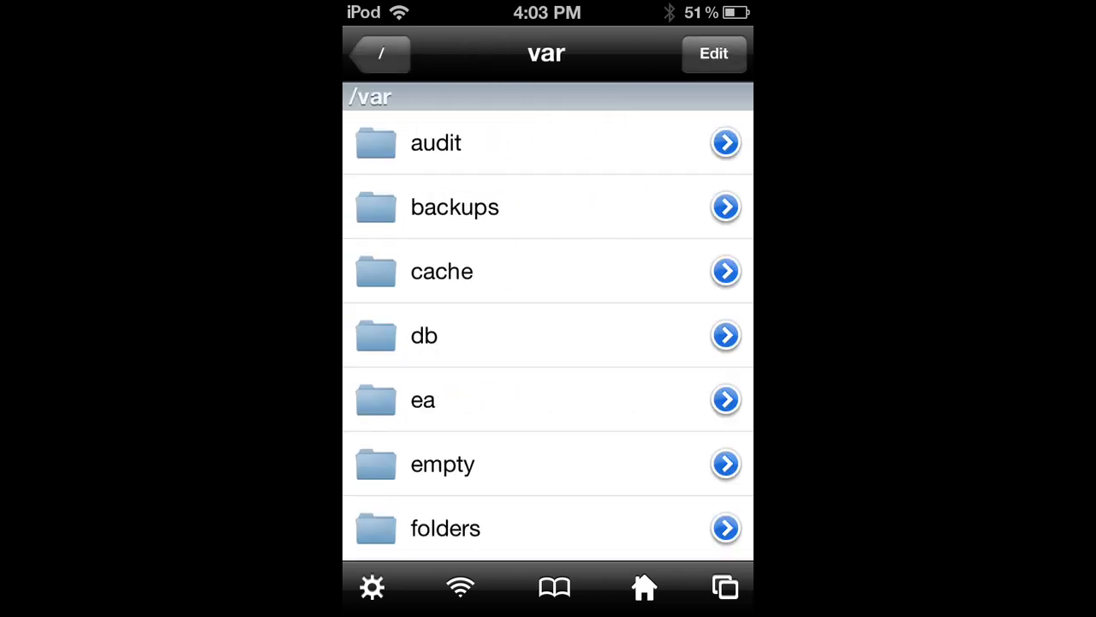
scroll(down, 3)
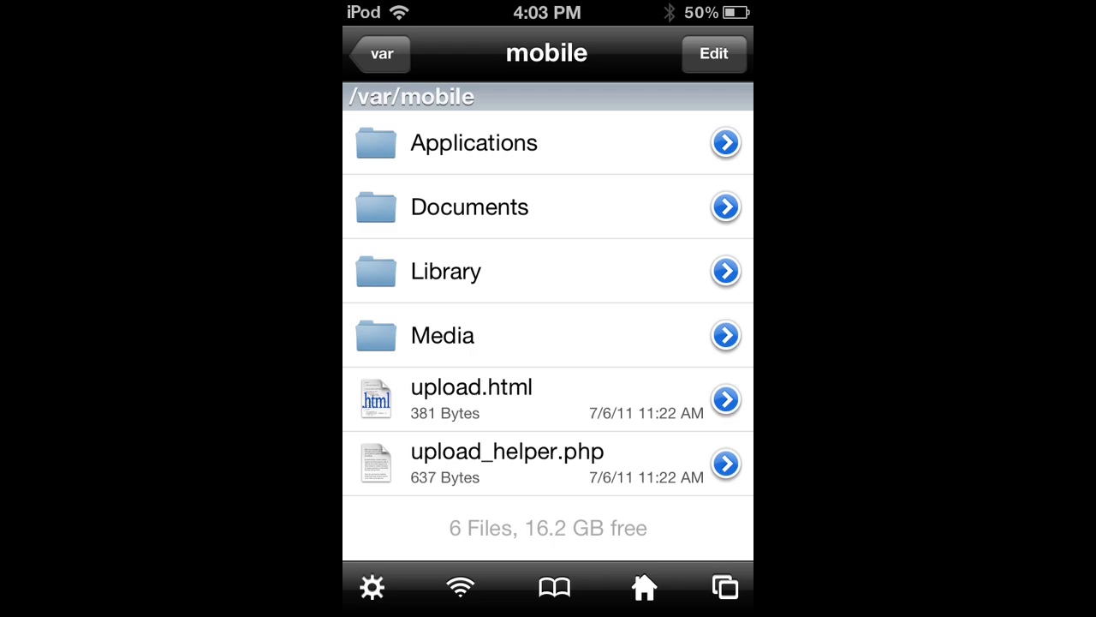
click(474, 143)
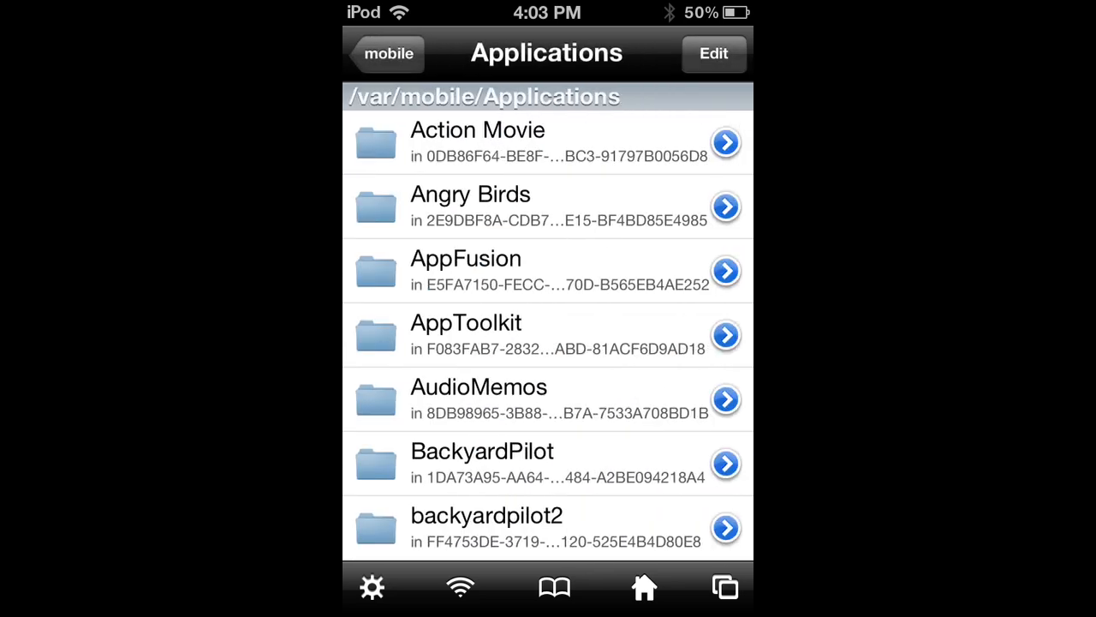
scroll(down, 3)
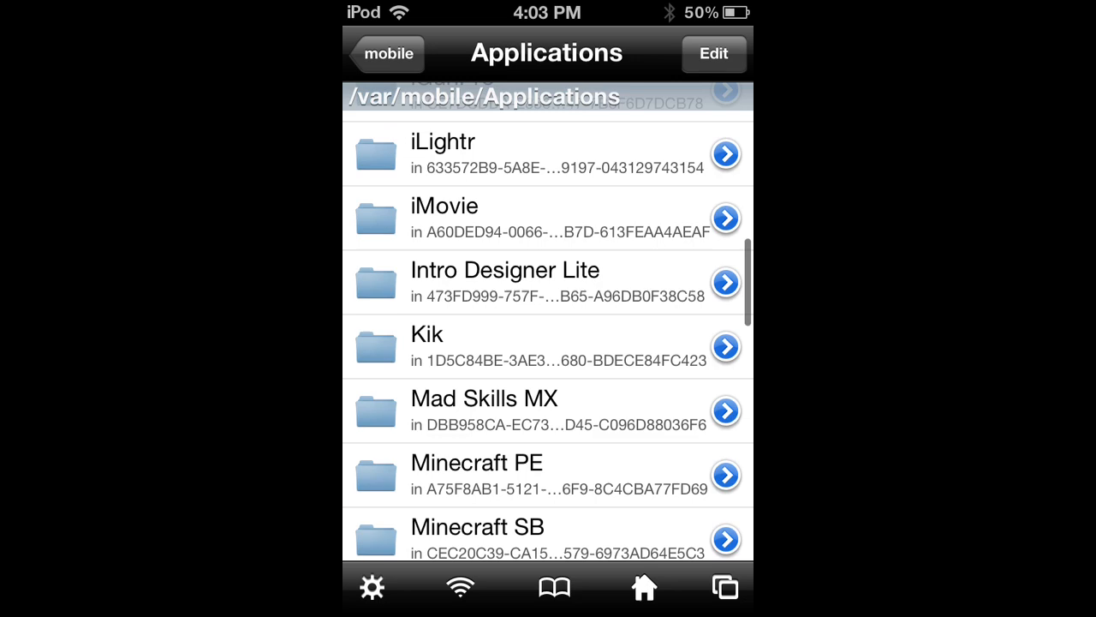
scroll(down, 3)
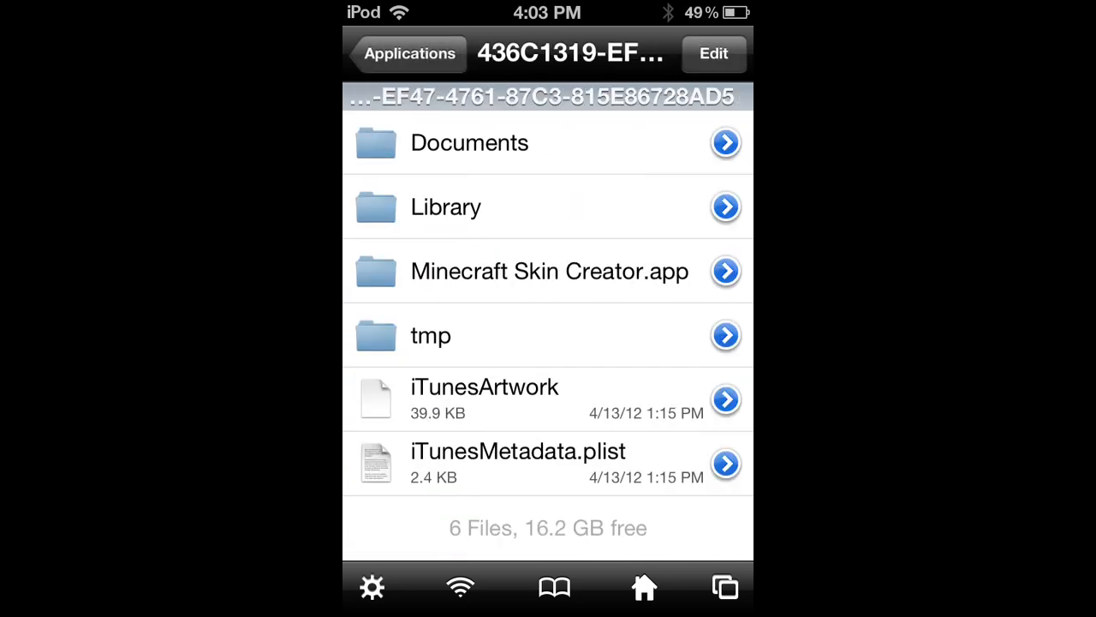
Copy My skin.png from the skin creator's Documents/WIP folder.
click(470, 143)
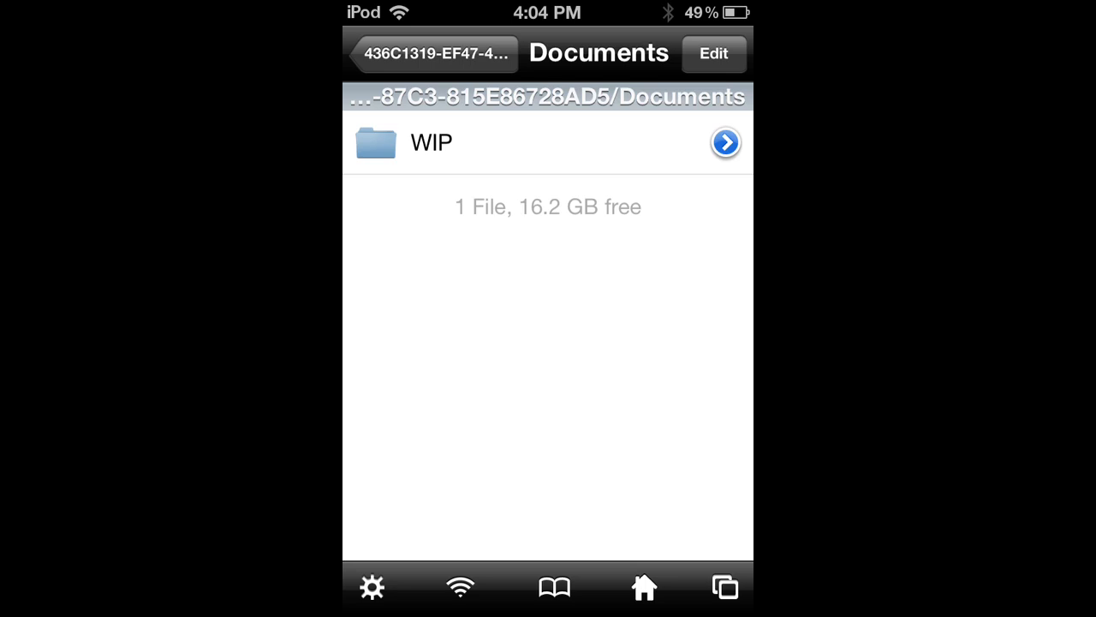
click(430, 142)
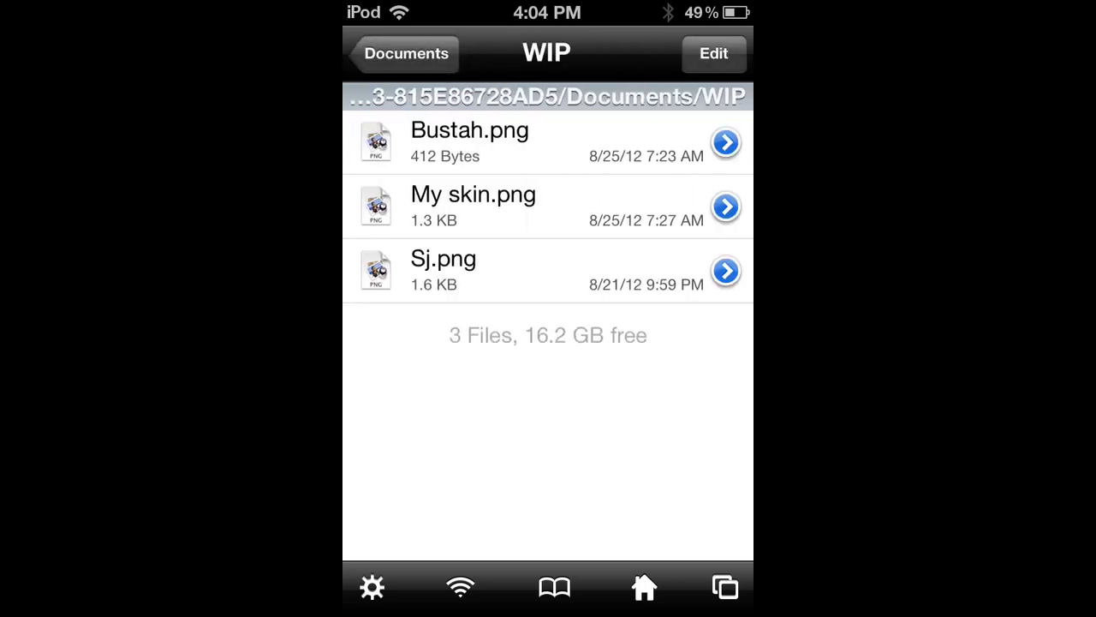
click(713, 53)
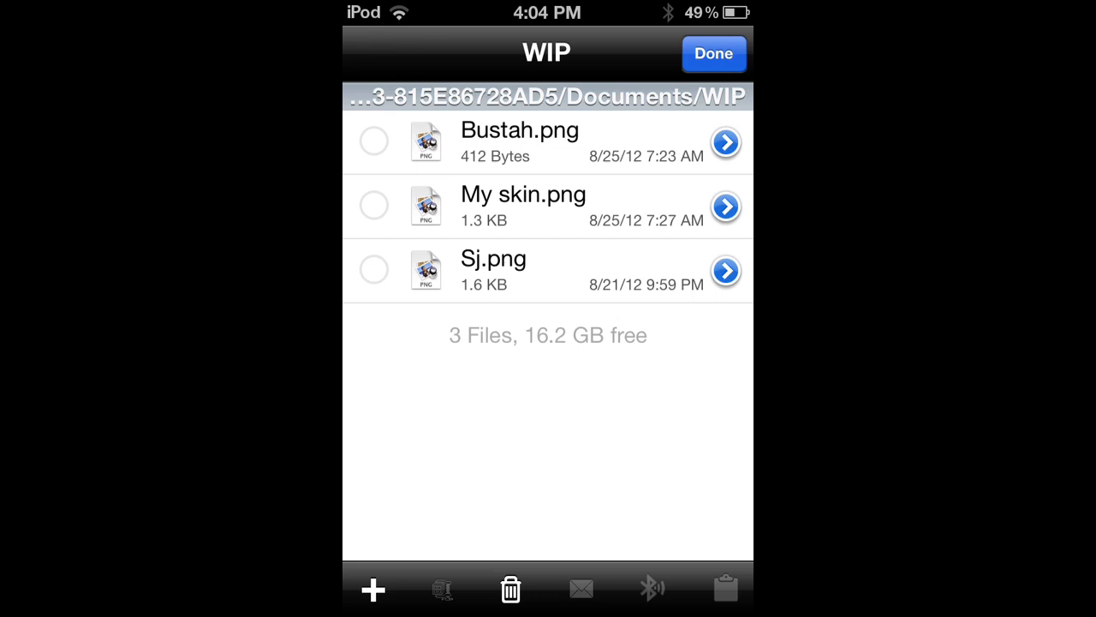
click(373, 206)
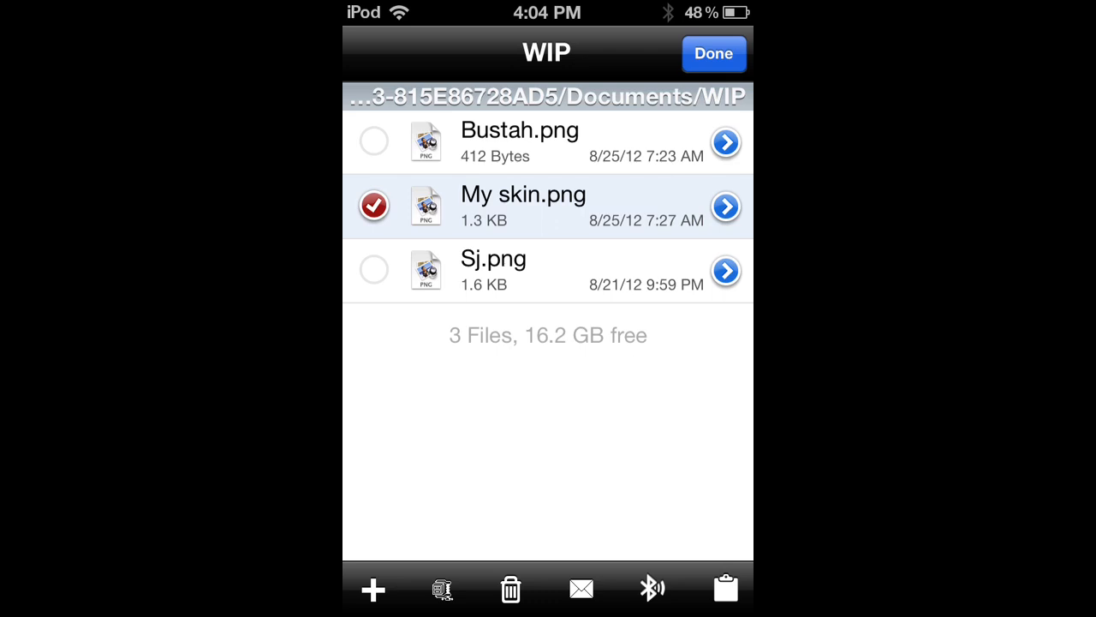
click(373, 205)
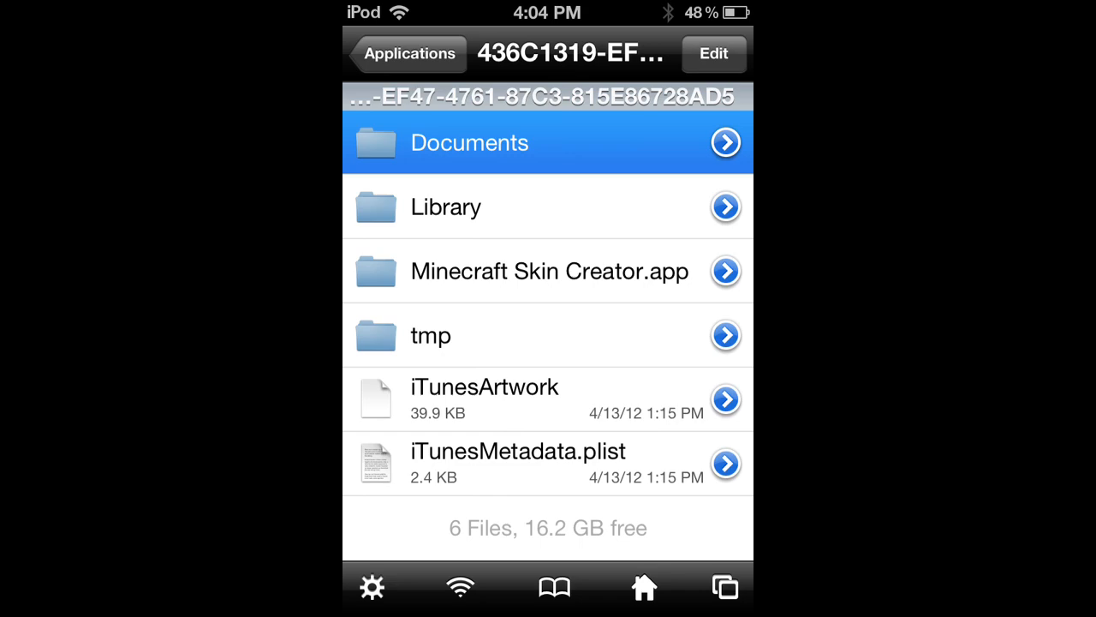
Go from the installed apps list into Minecraft PE's minecraftpe.app folder.
click(405, 53)
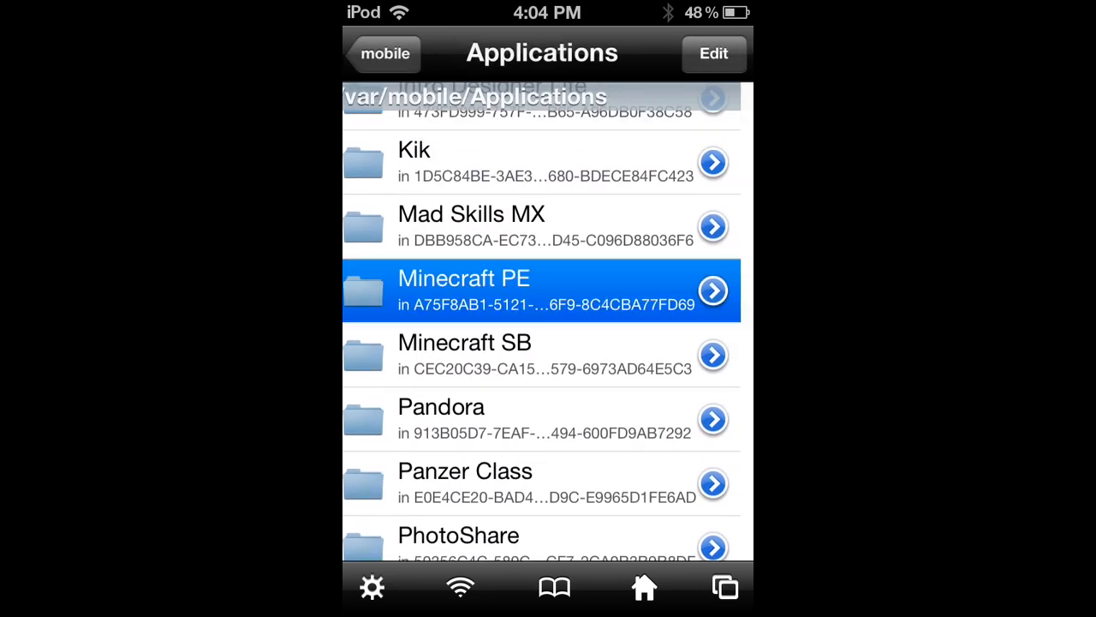
click(541, 291)
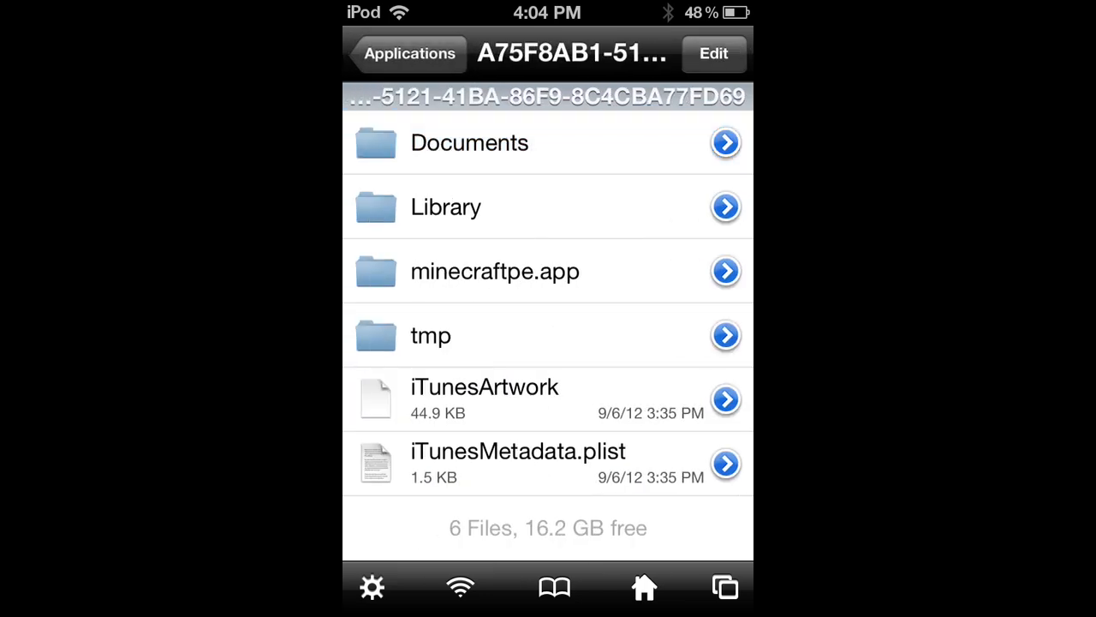
click(725, 270)
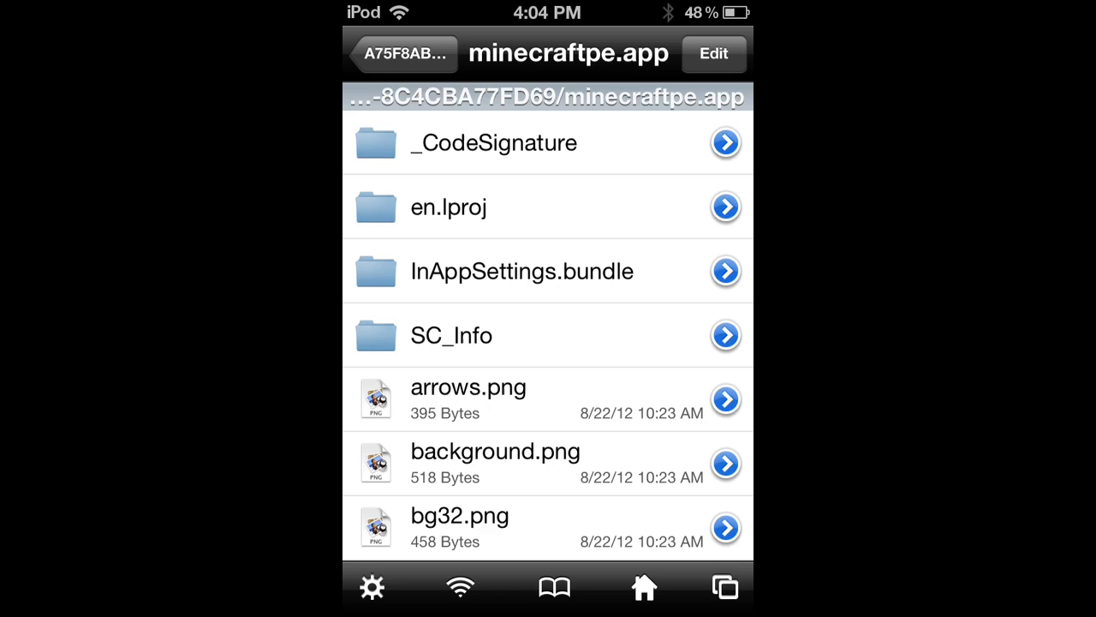
Paste the copied My skin.png into minecraftpe.app.
click(715, 53)
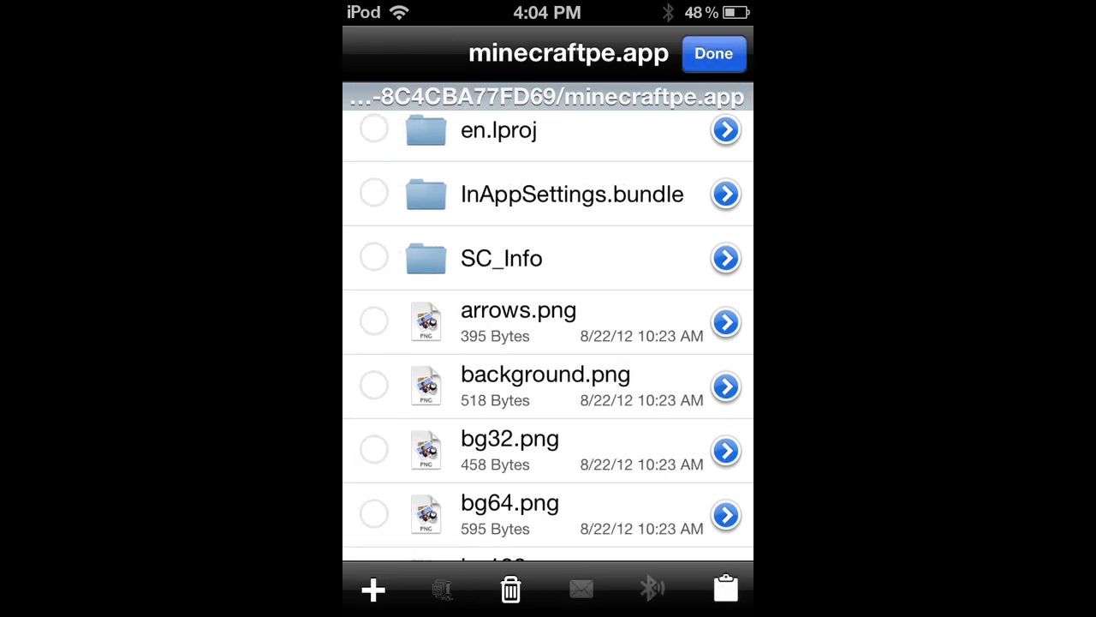
click(726, 588)
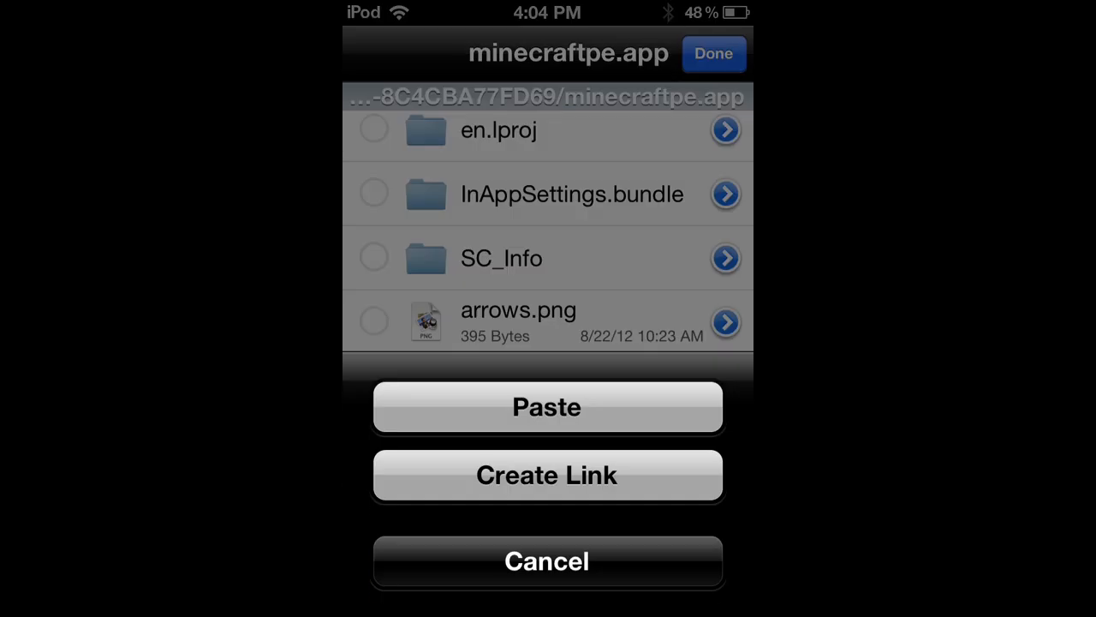
click(546, 407)
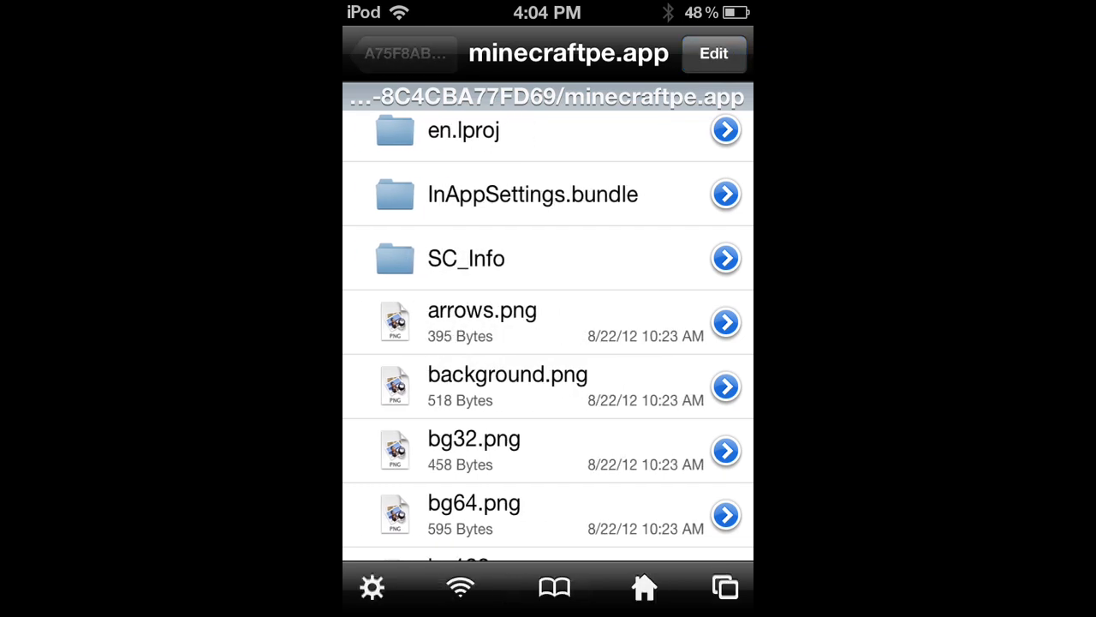
Scroll the minecraftpe.app list to My skin.png and open its File Attributes.
scroll(down, 3)
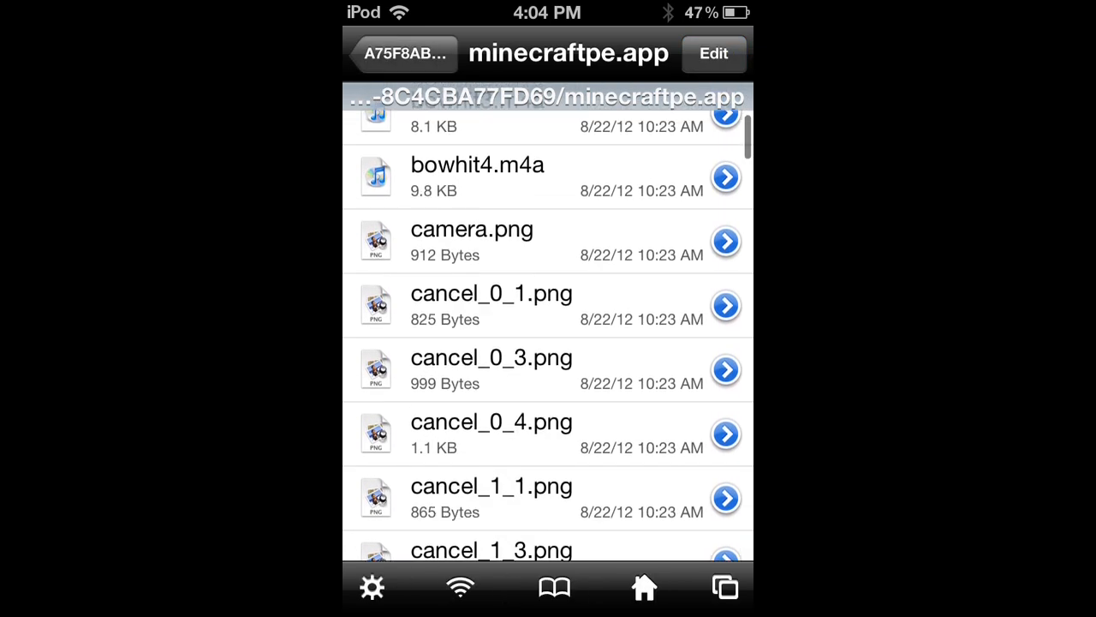
scroll(down, 3)
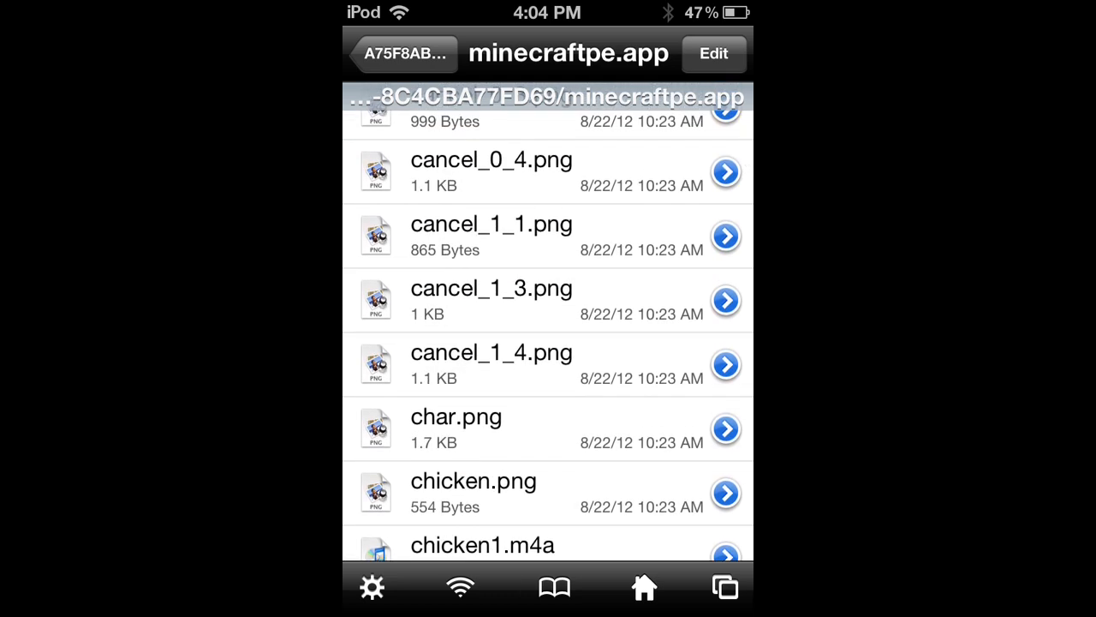
scroll(down, 3)
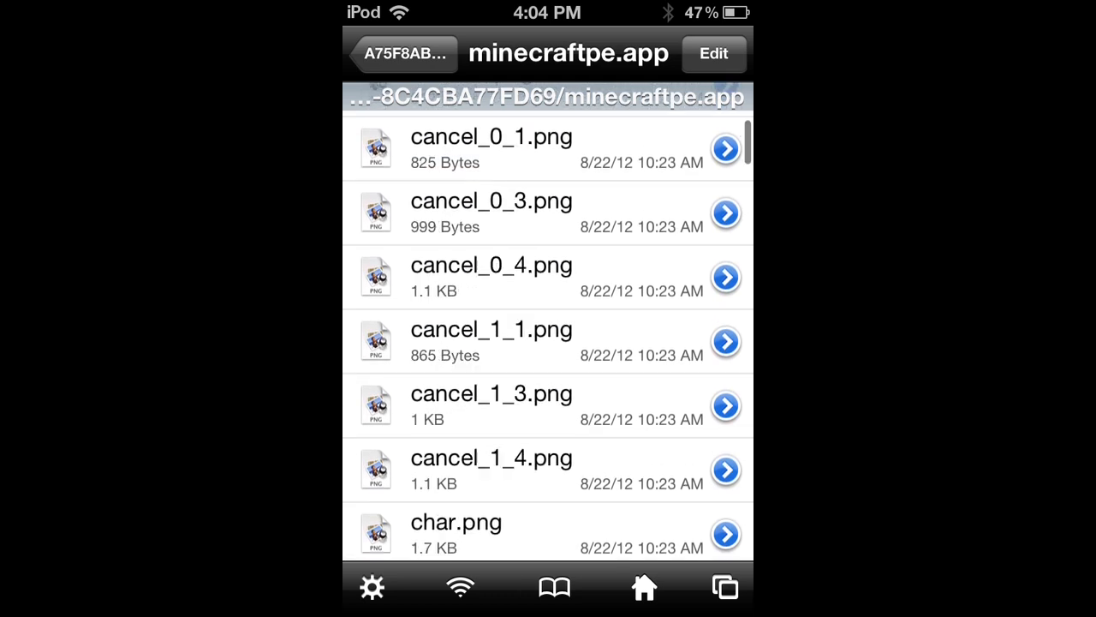
scroll(down, 3)
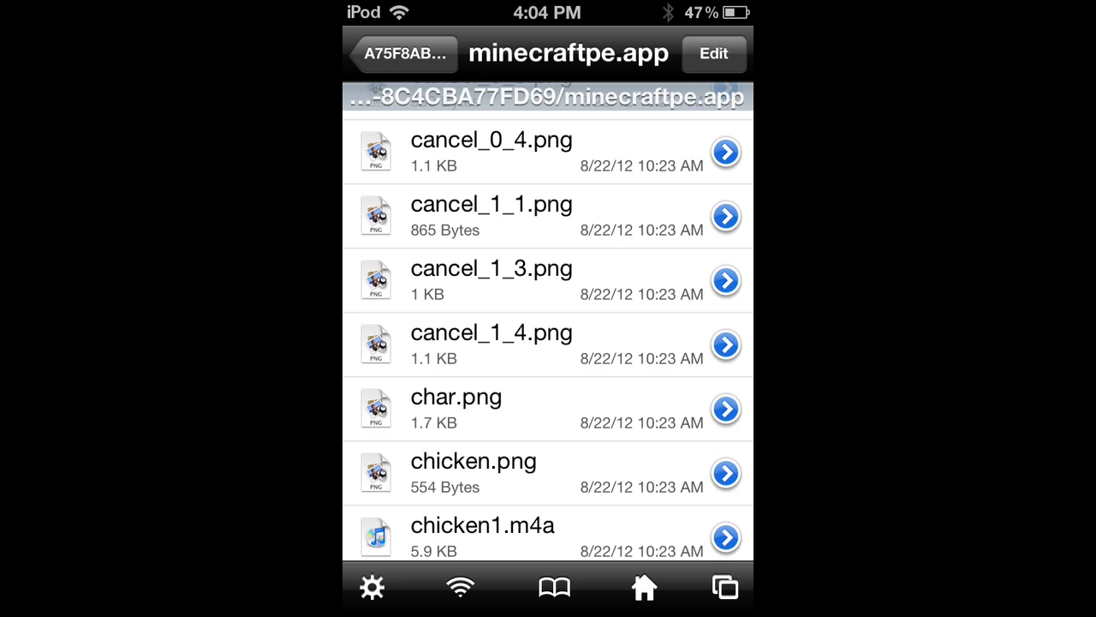
click(704, 408)
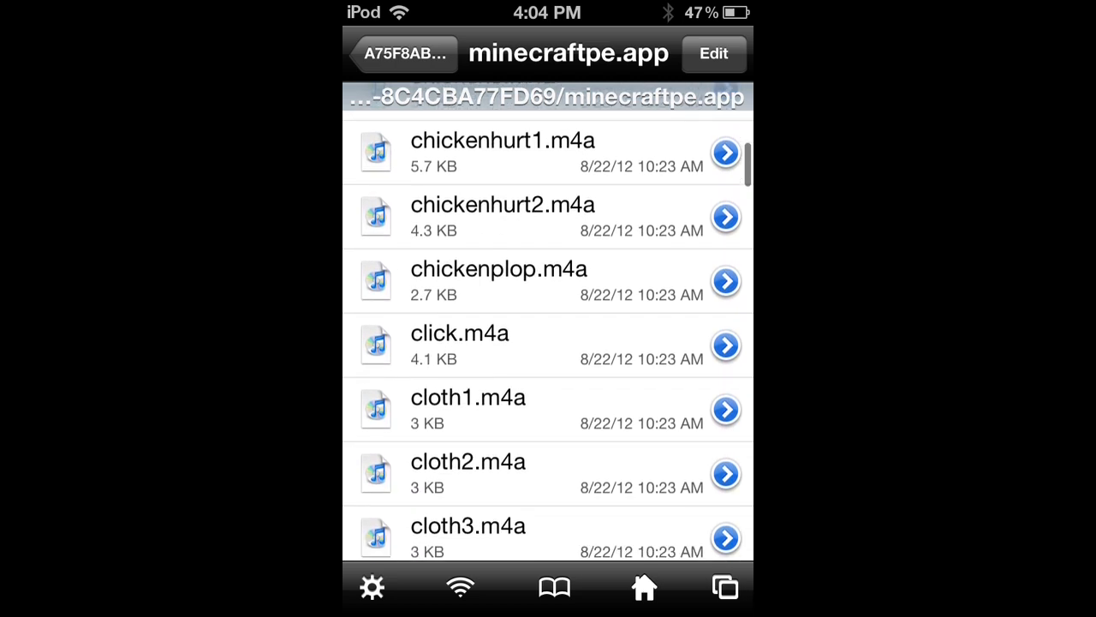
scroll(down, 3)
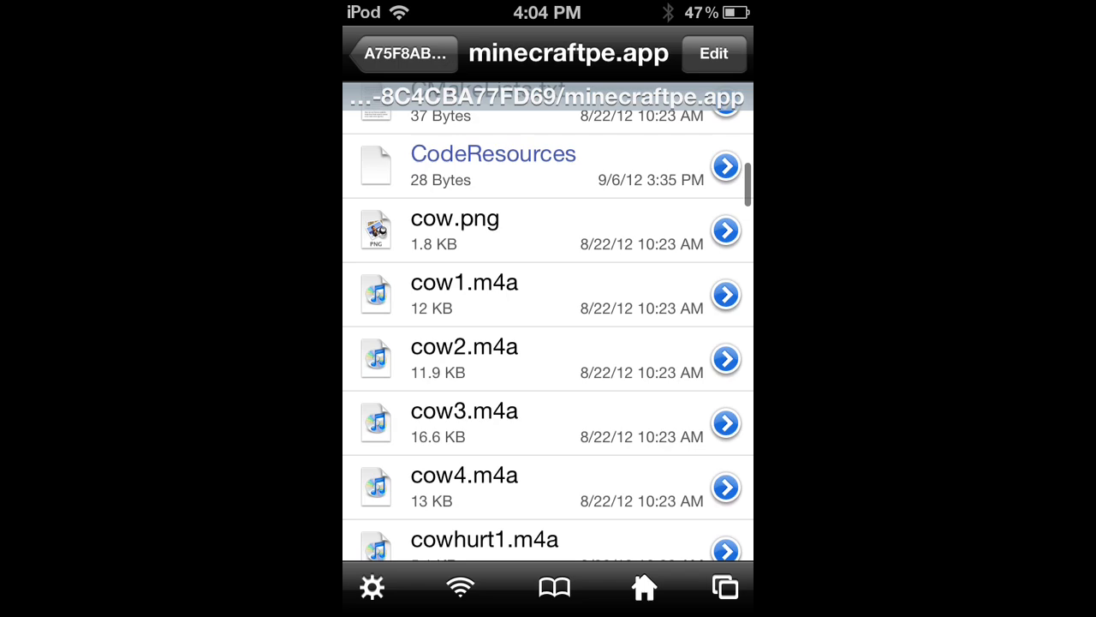
scroll(down, 3)
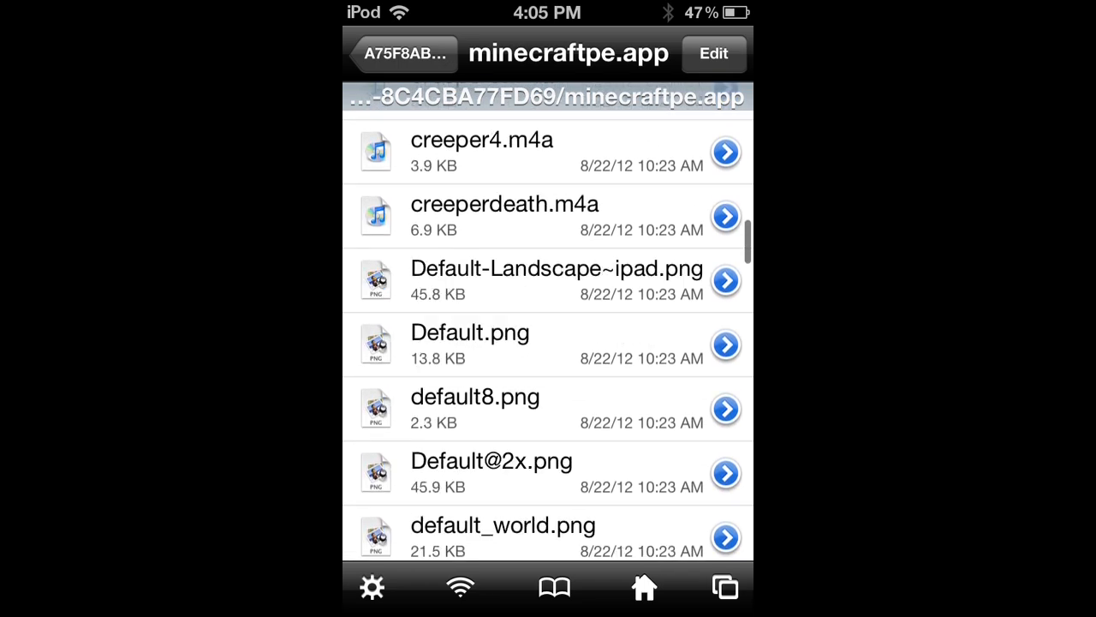
scroll(down, 3)
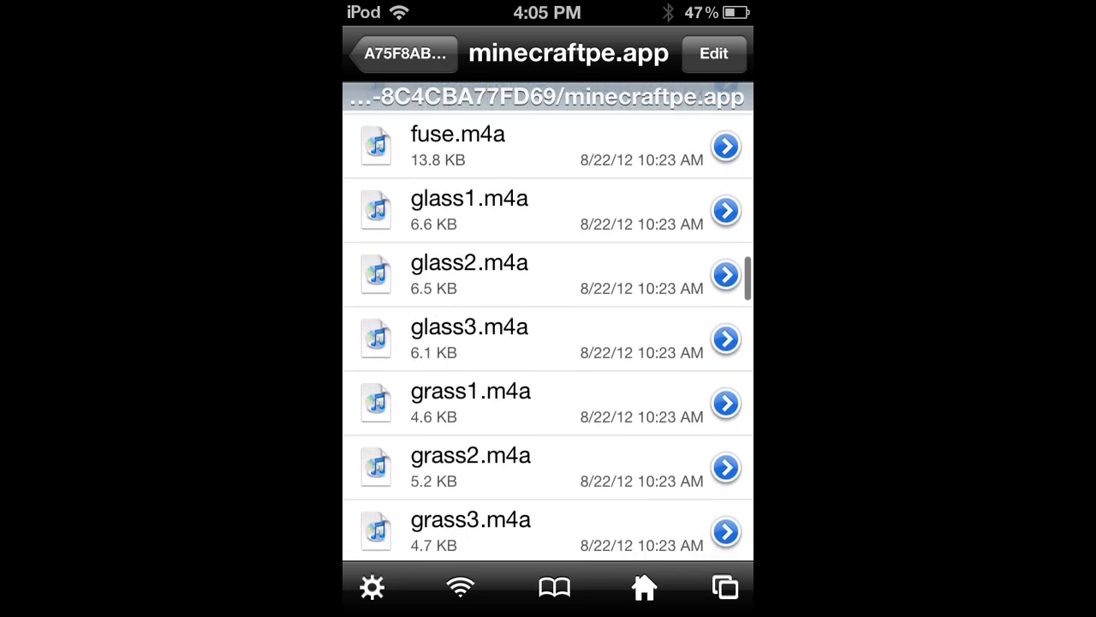
scroll(down, 3)
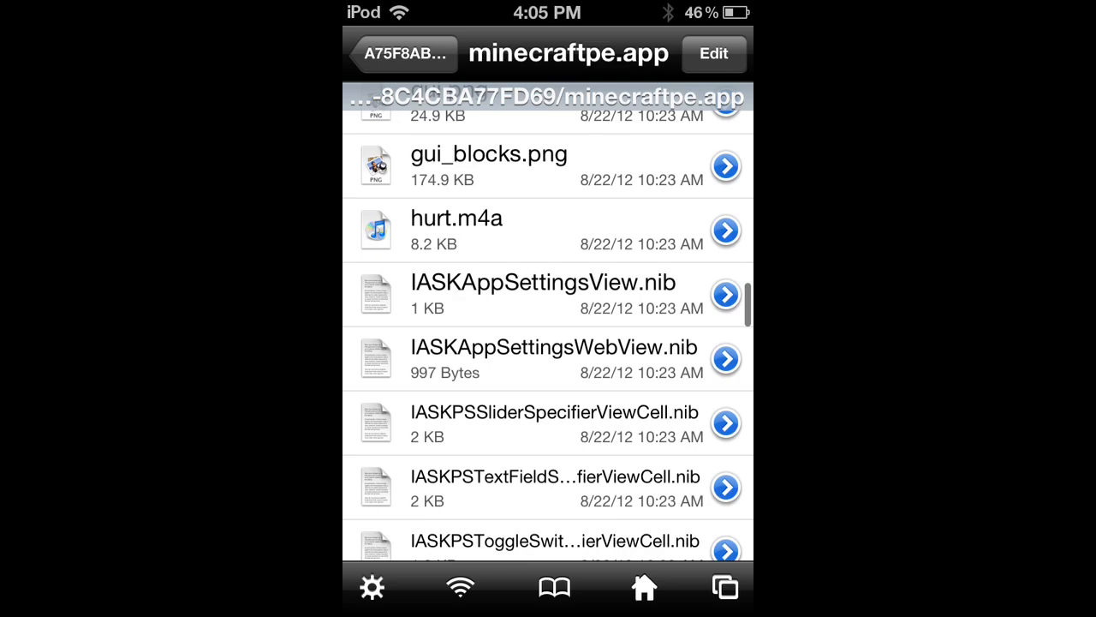
scroll(down, 3)
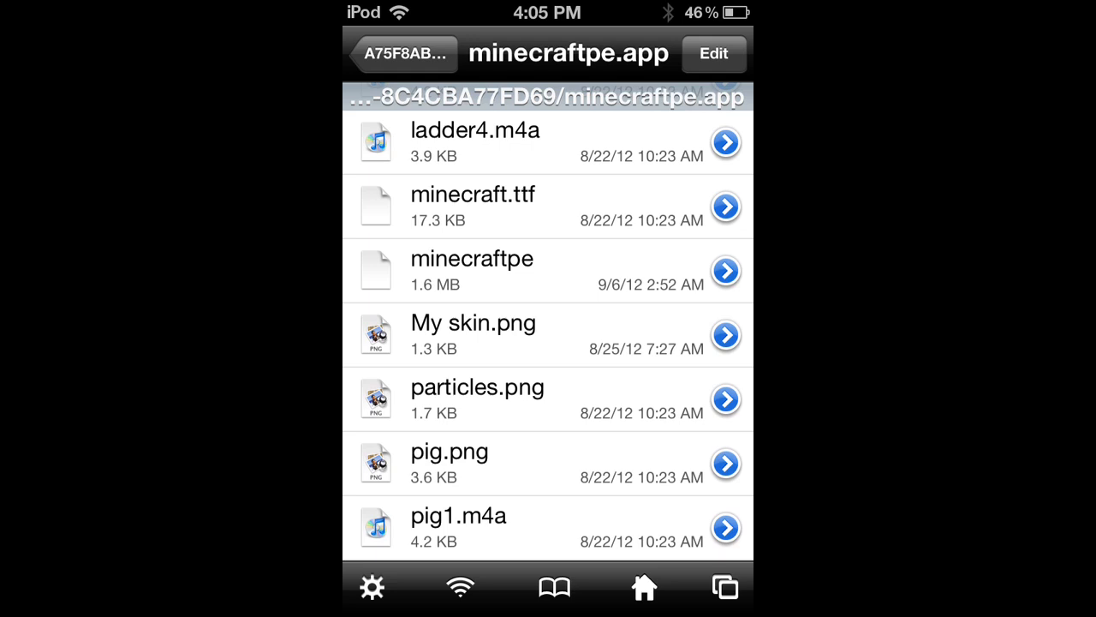
click(725, 334)
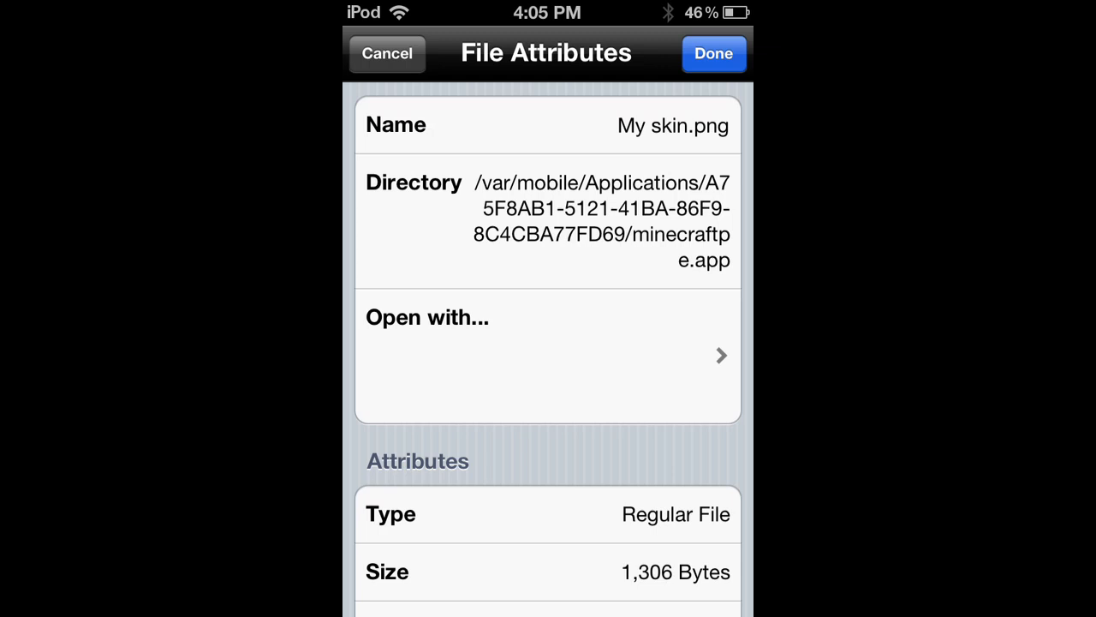
Change the file name from My skin.png to char.png and confirm.
click(629, 125)
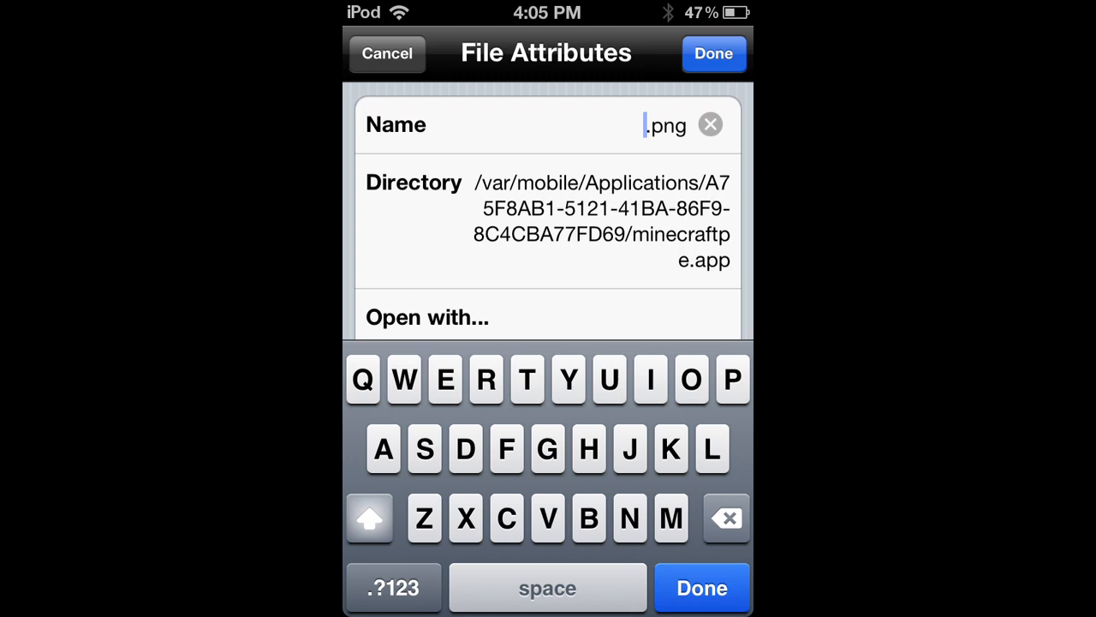
text(char)
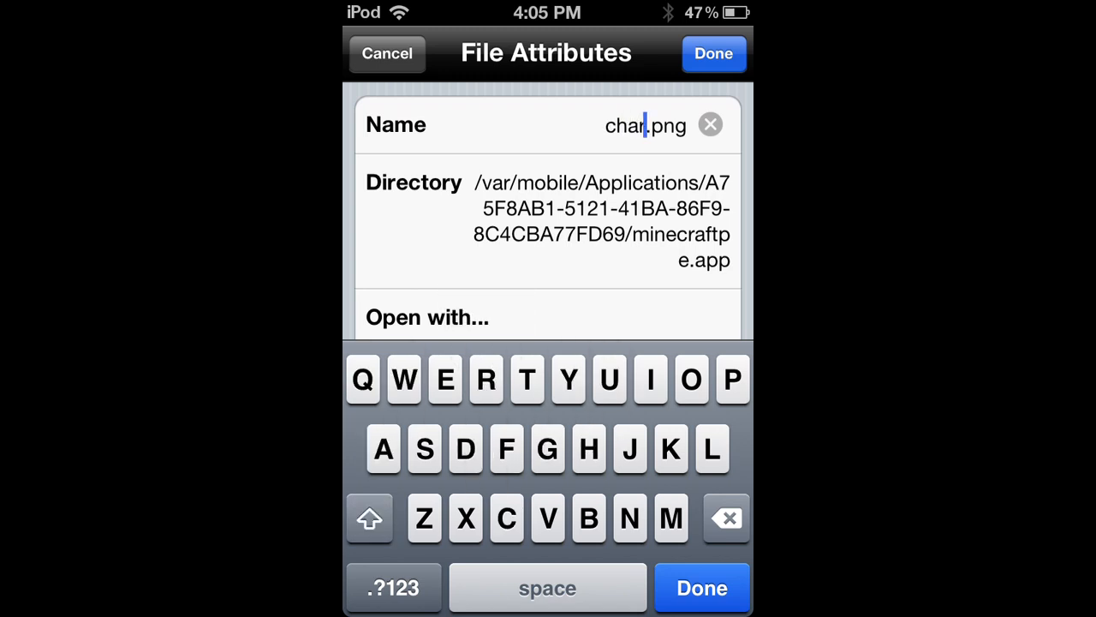
click(713, 53)
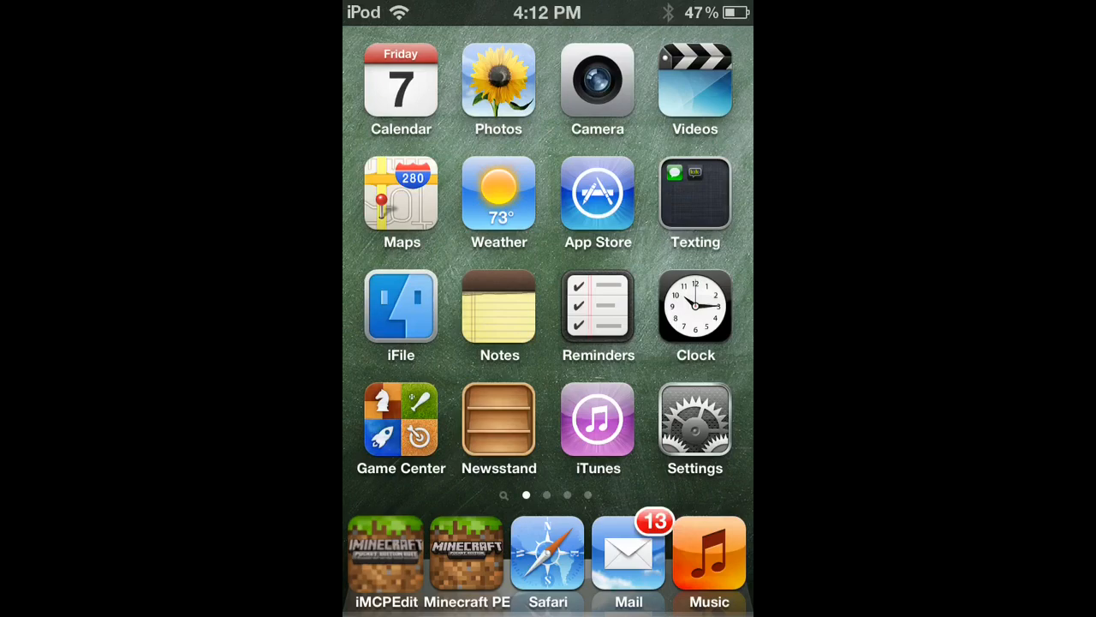
Launch Minecraft PE from the dock.
click(465, 553)
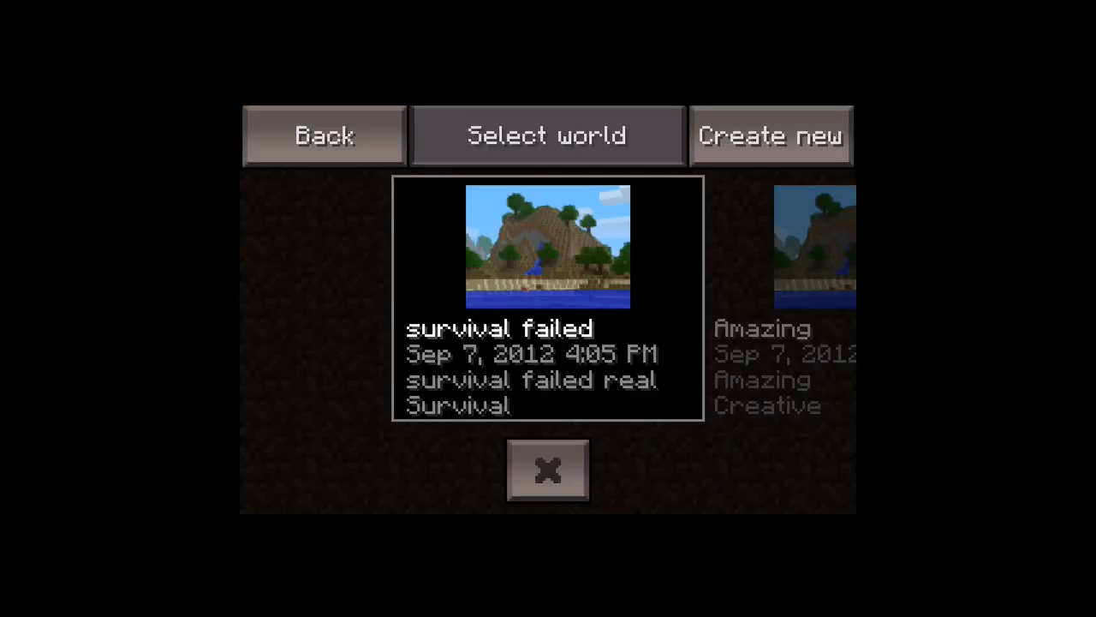